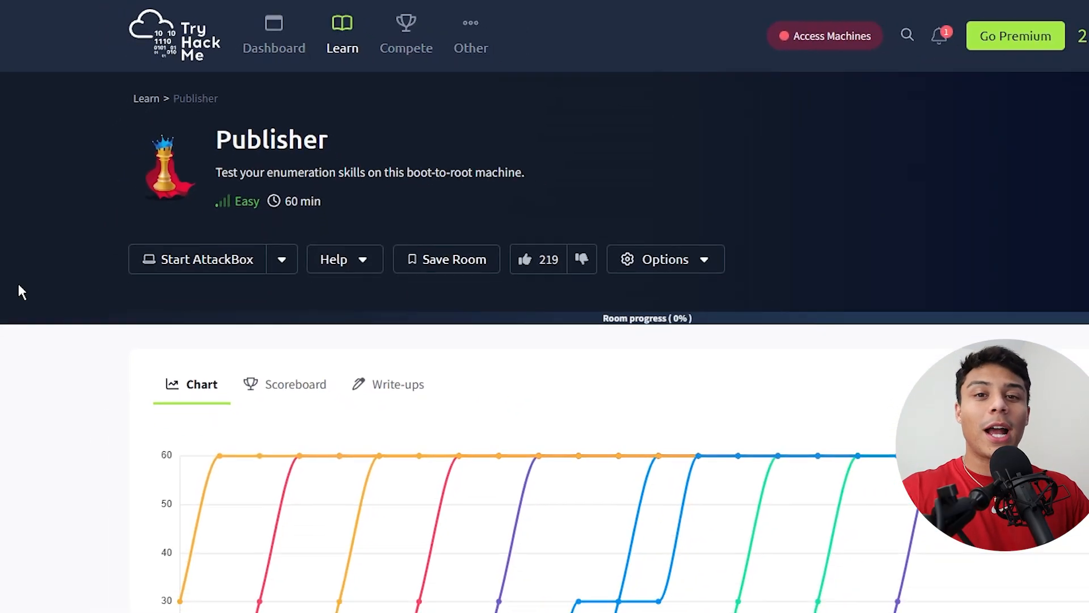
Step: Scroll through the nmap results showing OpenSSH on port 22 and Apache on port 80
scroll("down", 3)
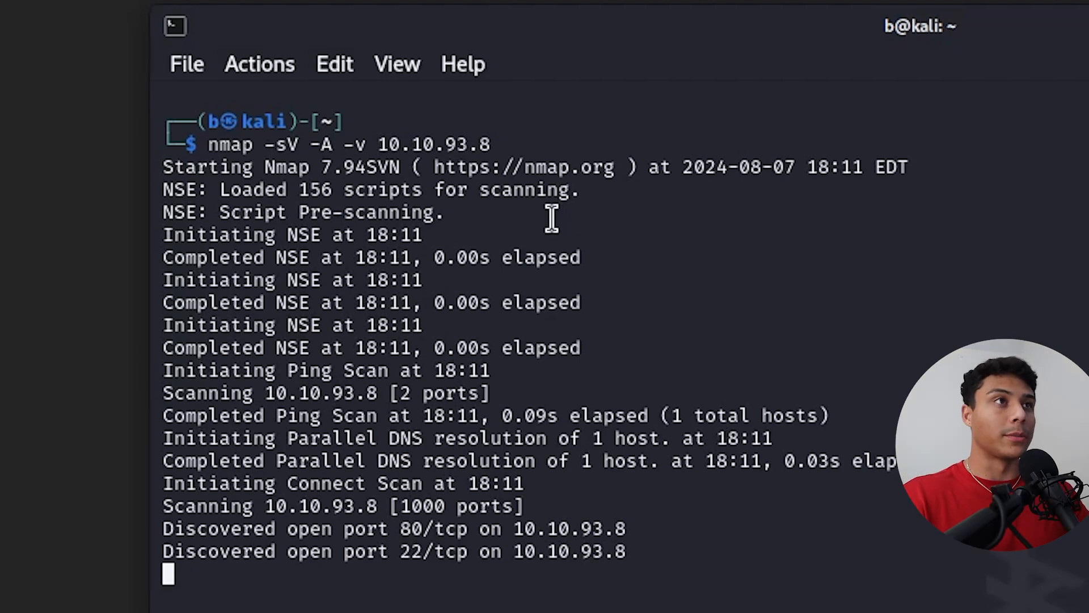
scroll("down", 3)
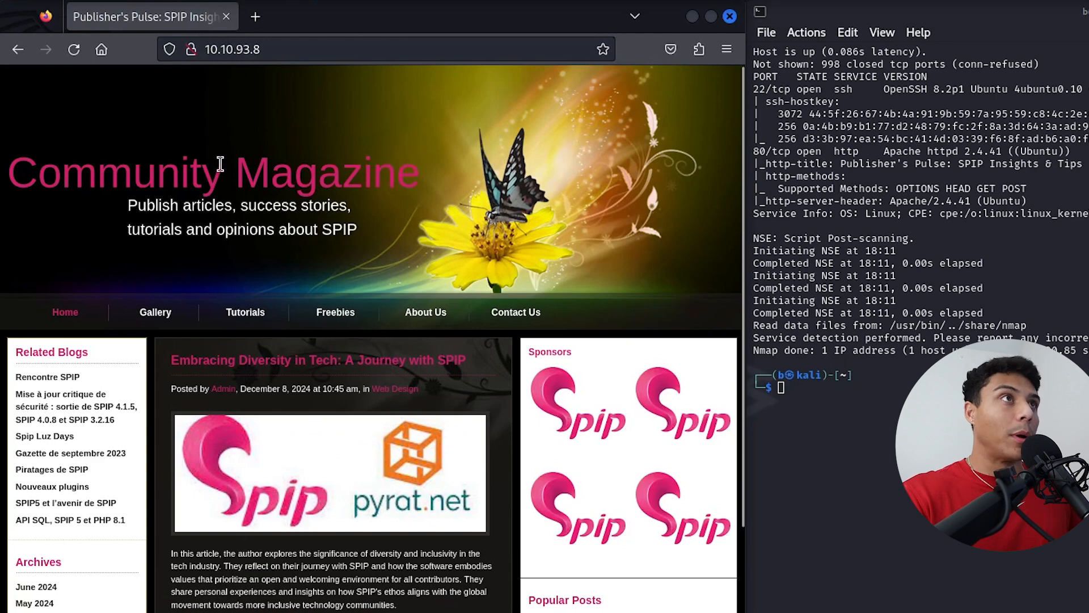
mouse_move(231, 232)
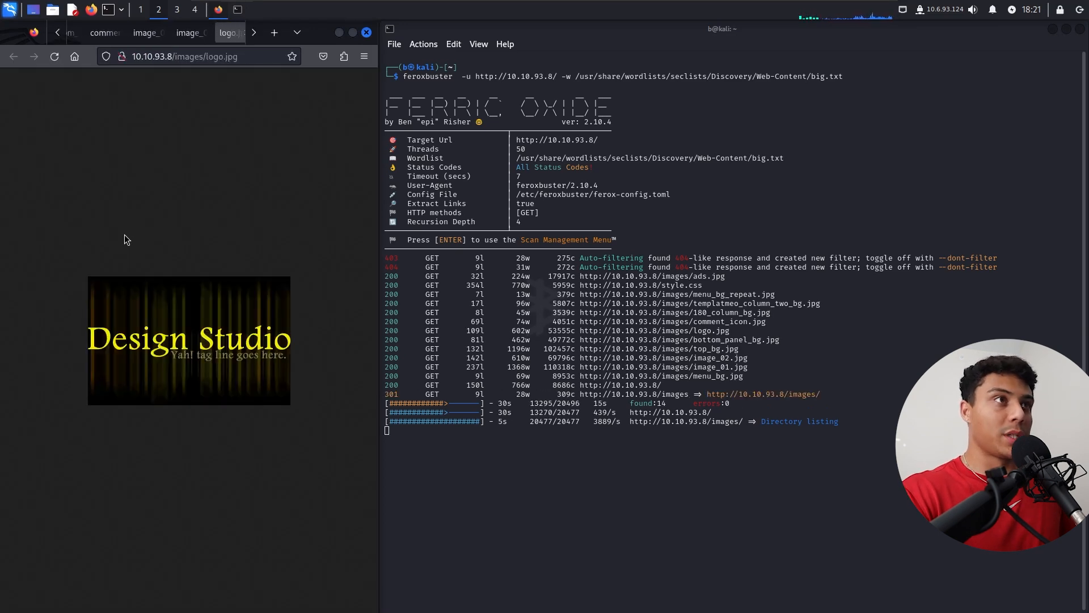
Step: Check a path found by the feroxbuster big.txt scan in Firefox
left_click(232, 32)
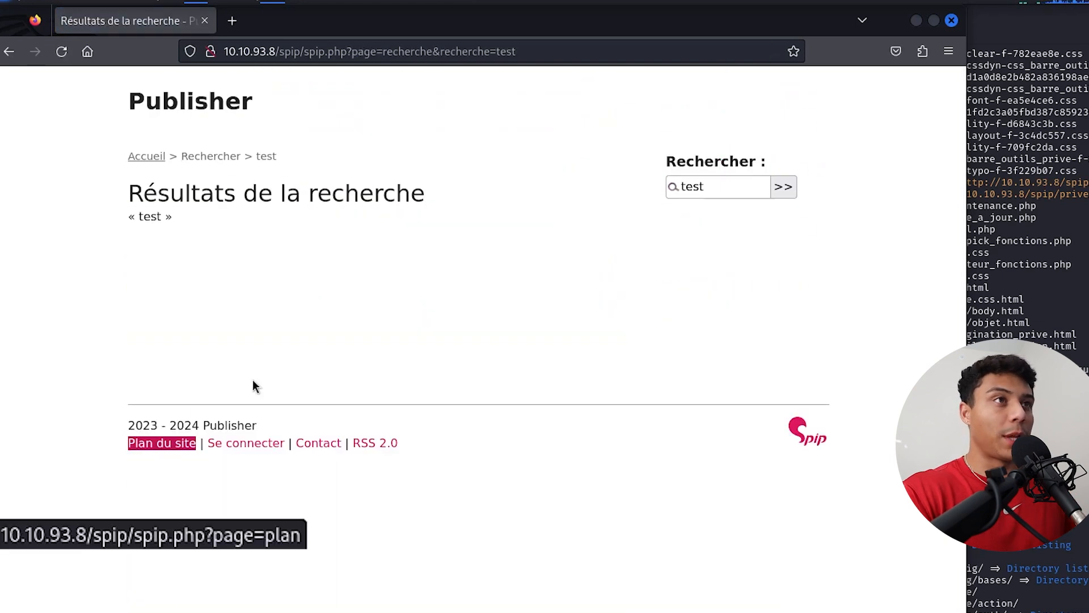
mouse_move(375, 442)
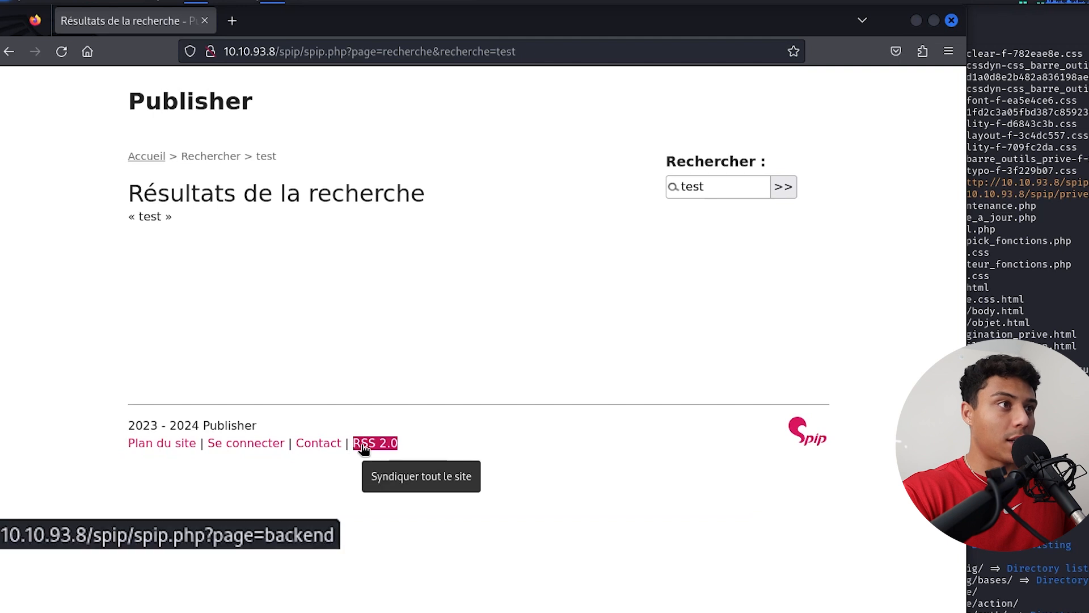
mouse_move(318, 443)
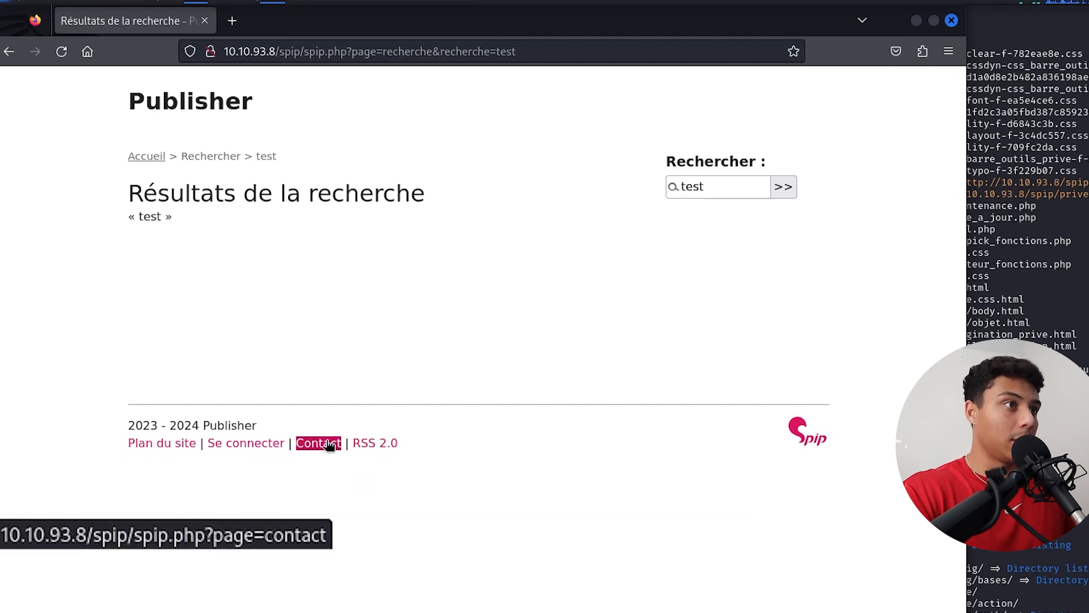
mouse_move(245, 442)
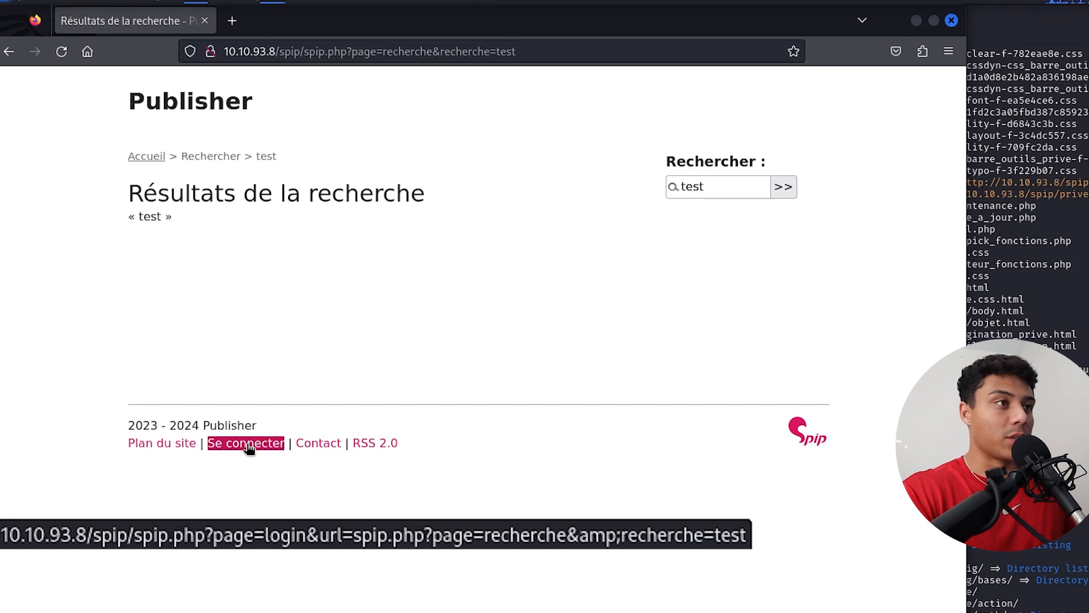
Step: Open the SPIP login page from the Se connecter footer link
left_click(245, 442)
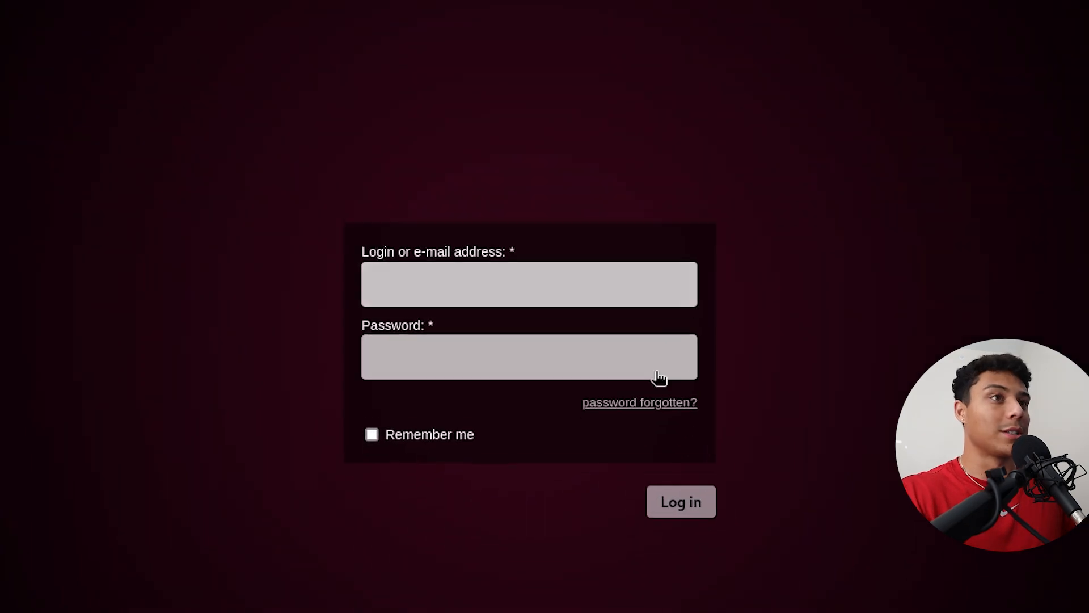
type("admin")
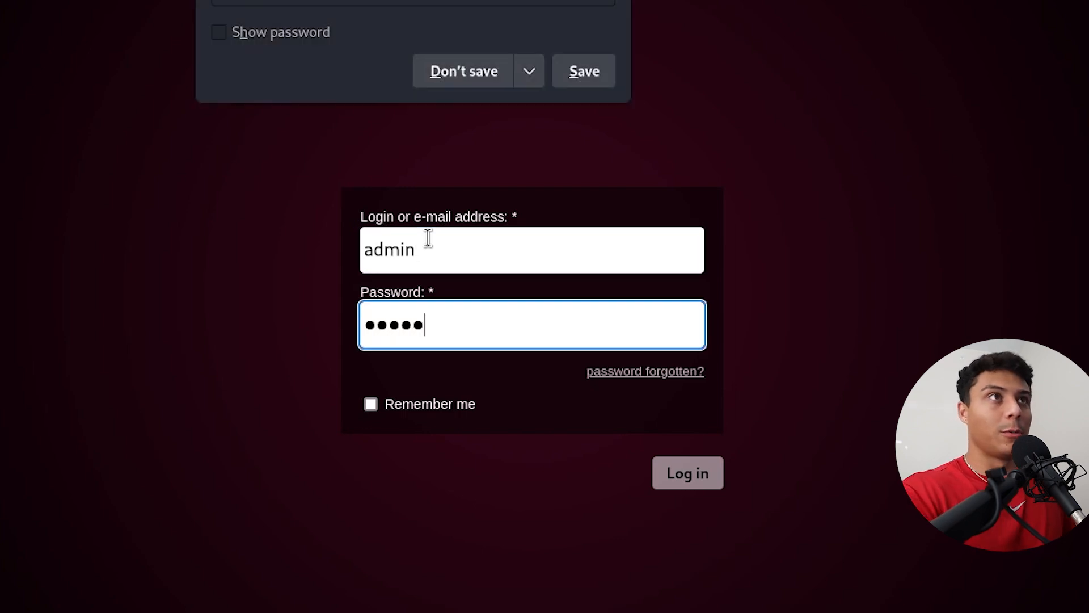
left_click(686, 472)
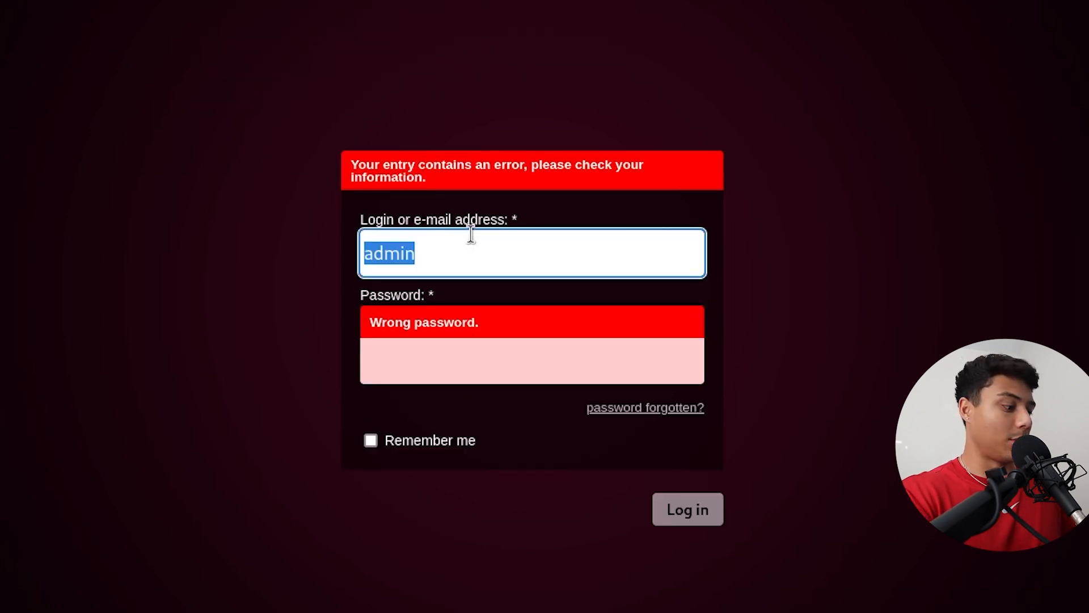
type("think")
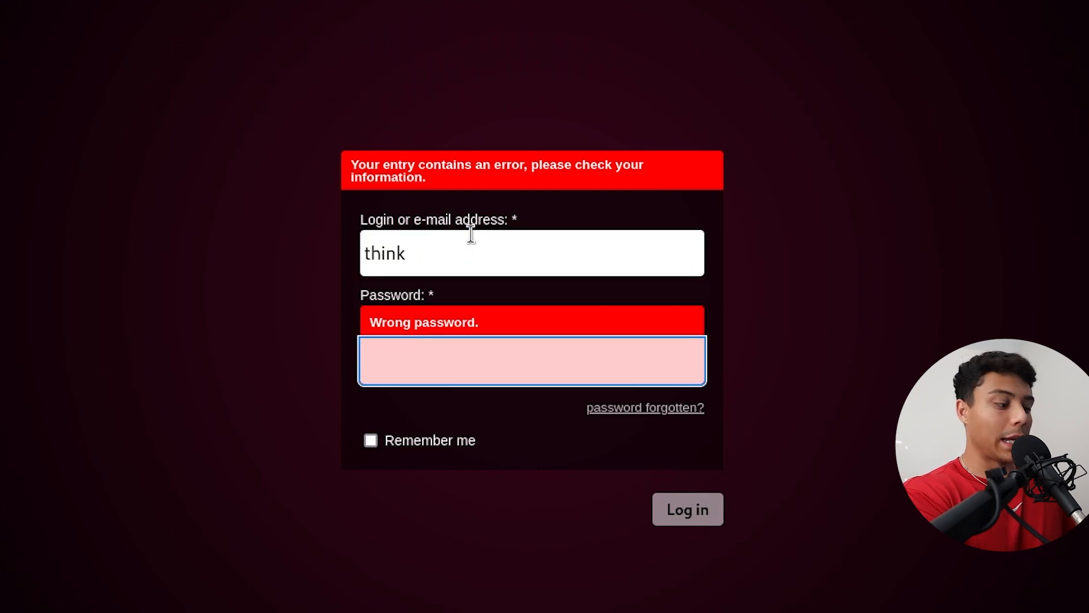
type("password")
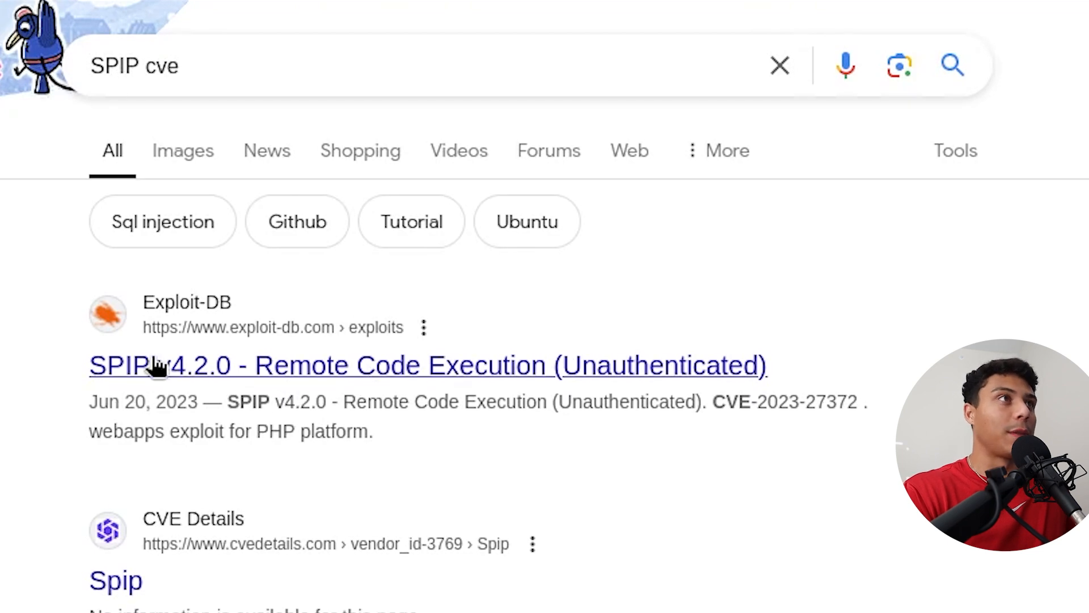
mouse_move(382, 385)
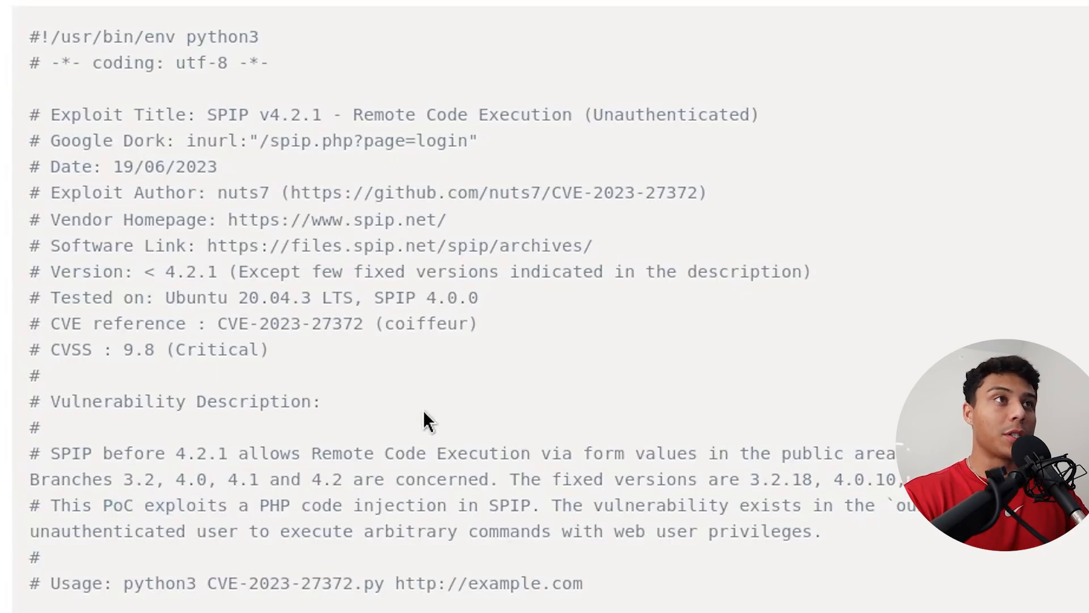
Step: Scroll through the CVE-2023-27372 SPIP 4.2.1 RCE exploit description on Exploit-DB
scroll("down", 3)
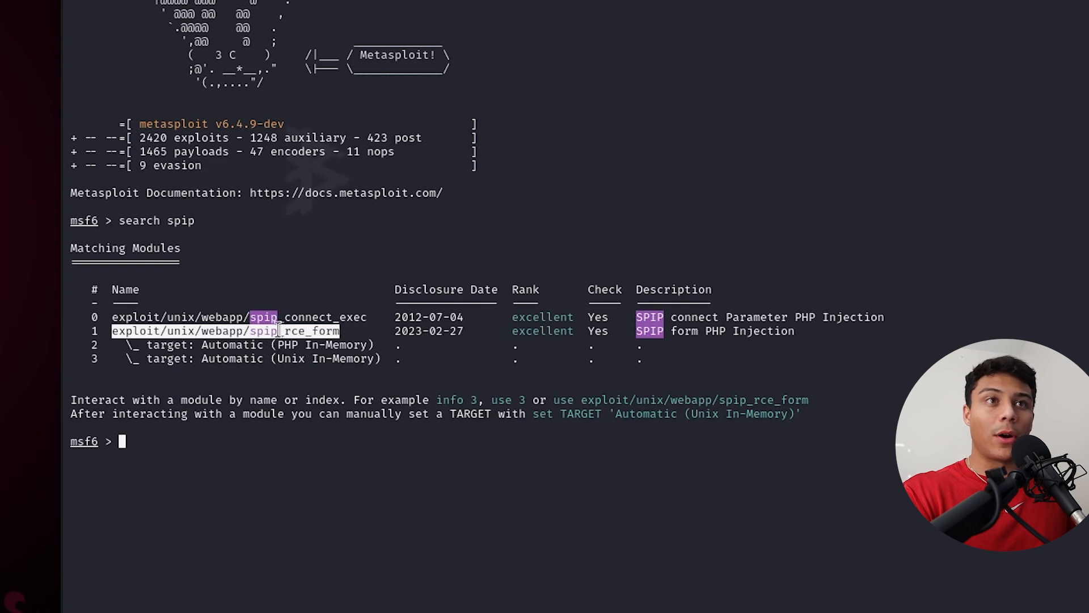
Step: Use spip_rce_form module 1, exploit for a Meterpreter session, and list /home/think
type("use 1")
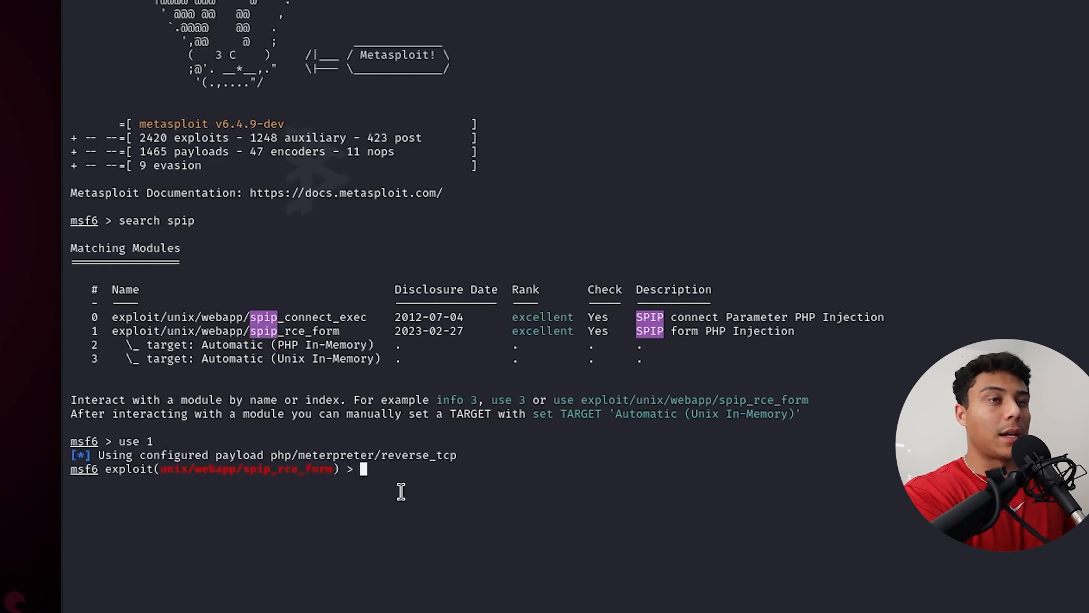
type("epxloit")
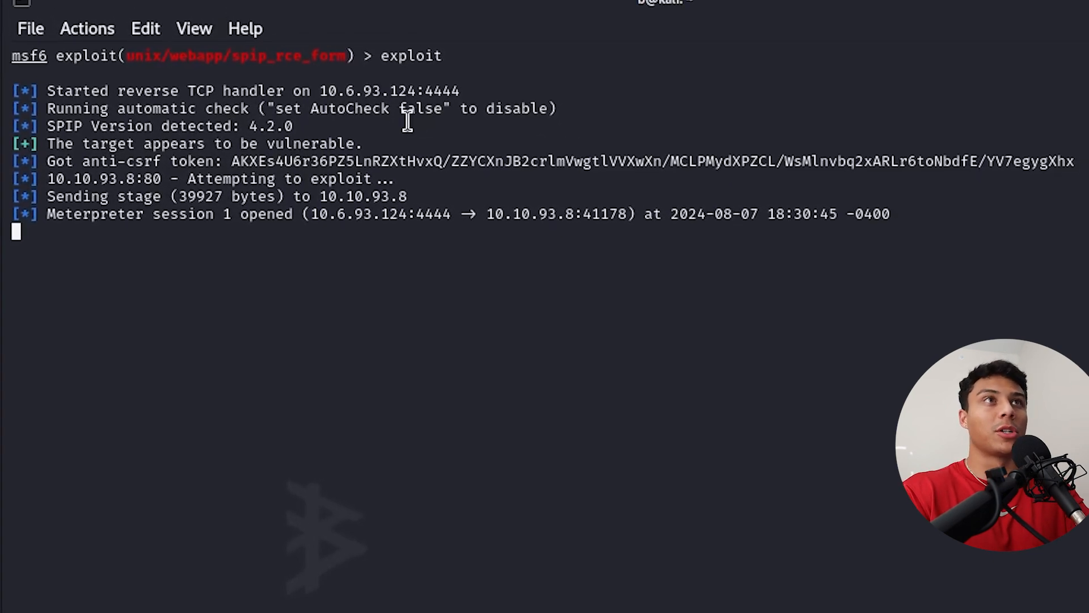
type("dir")
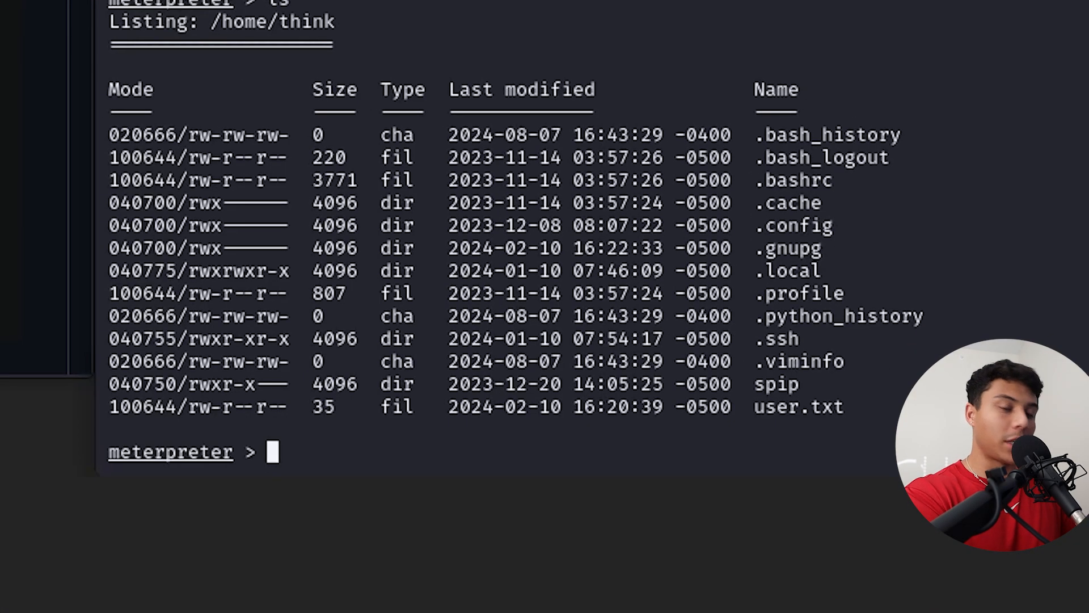
Step: Read user.txt, then display think's id_rsa private key from .ssh
type("cat")
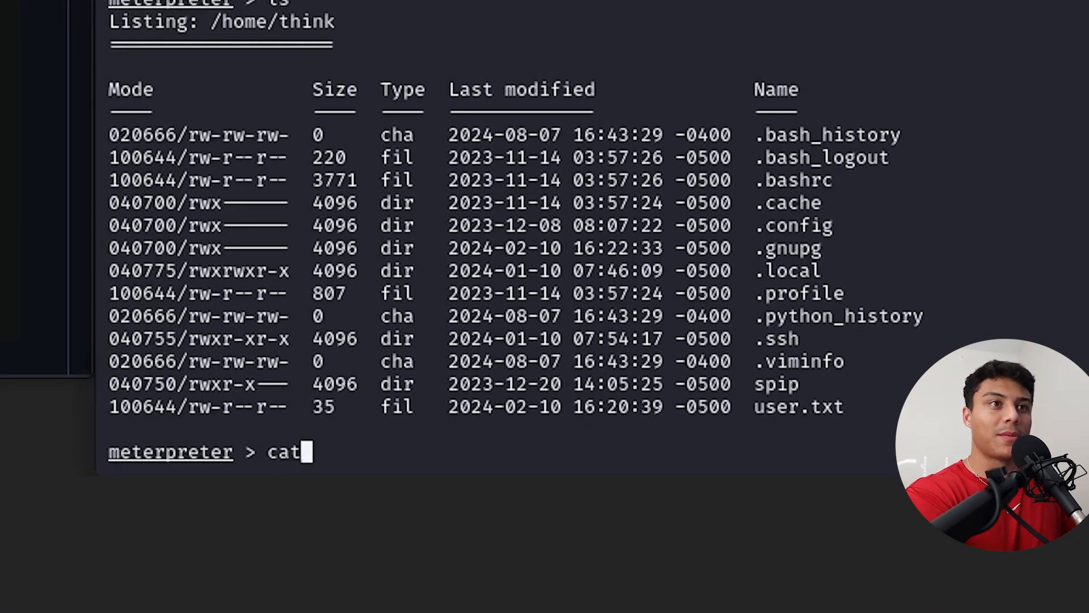
type("user.txt")
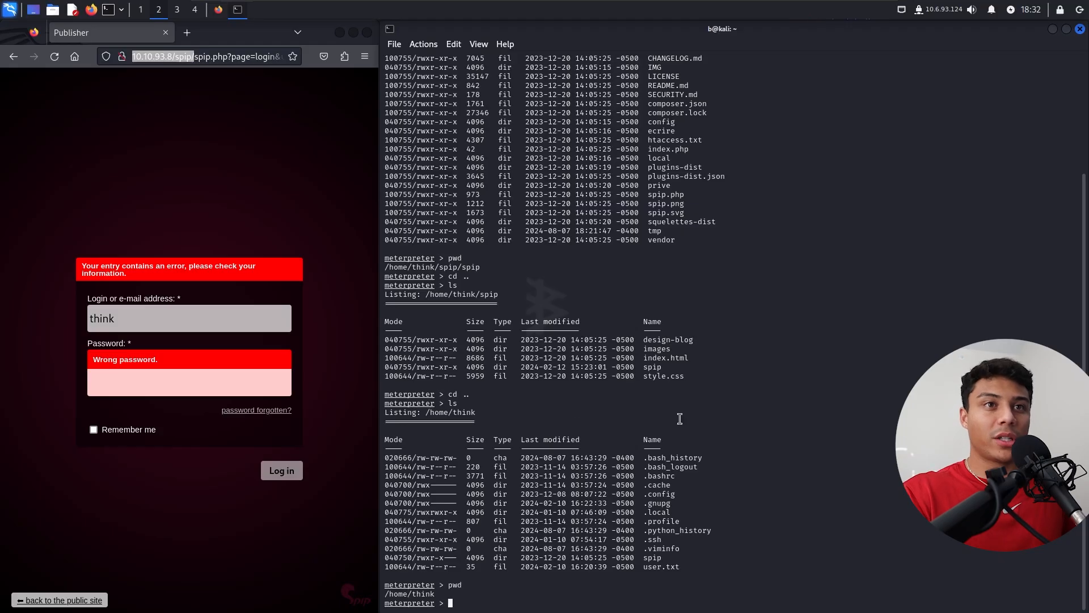
type("cd .ssh")
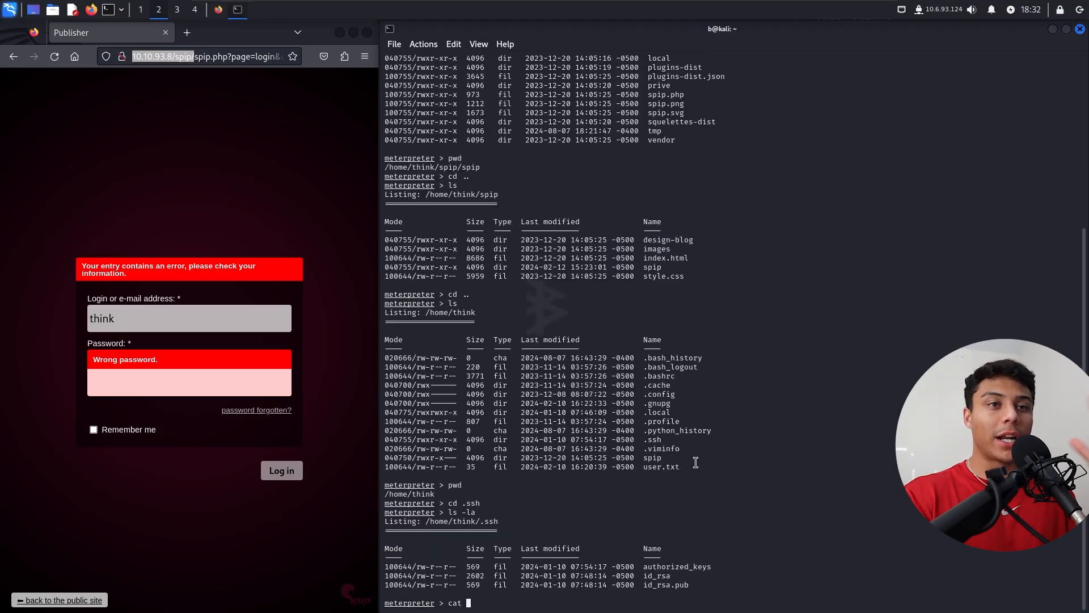
type("id_rsa")
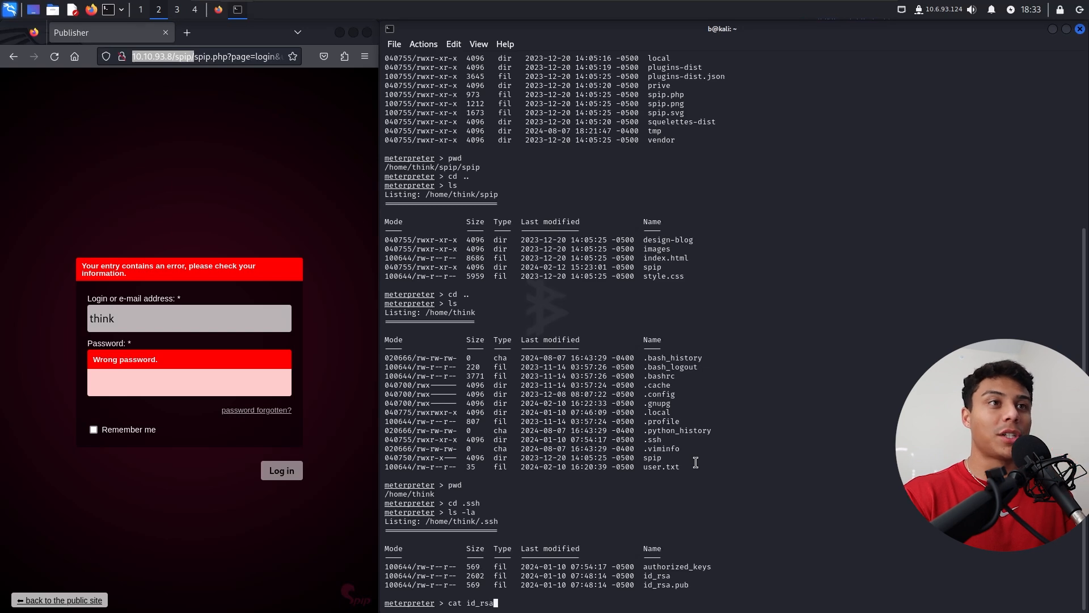
key("Return")
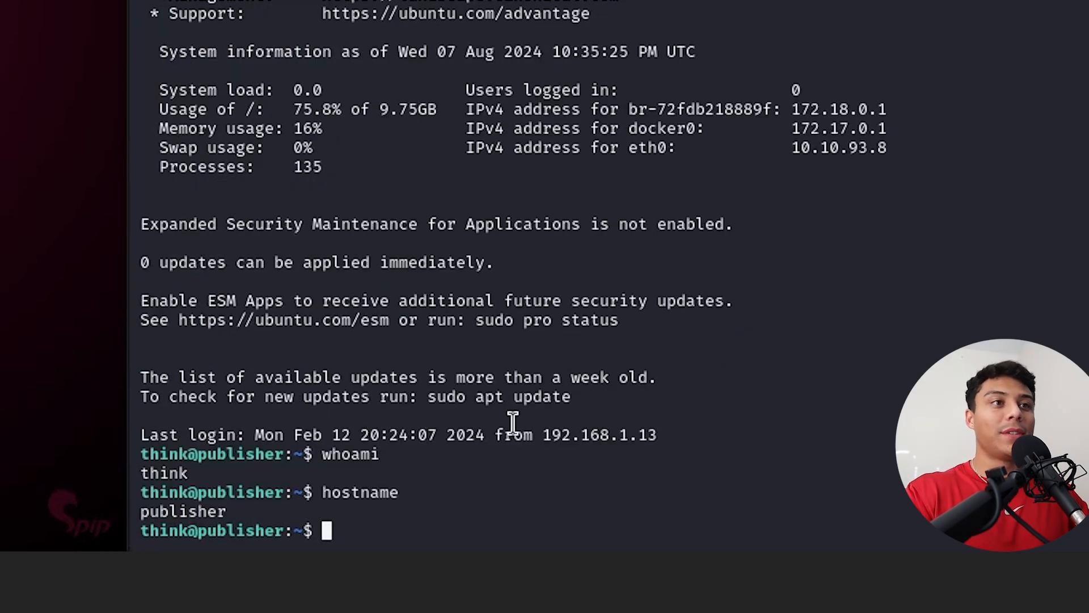
mouse_move(503, 542)
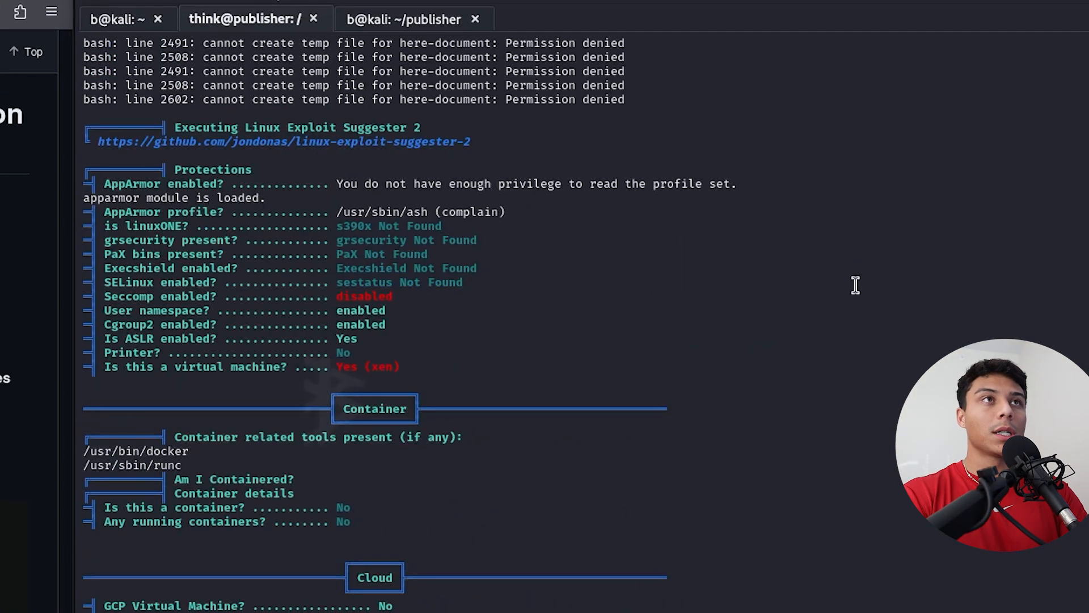
mouse_move(678, 237)
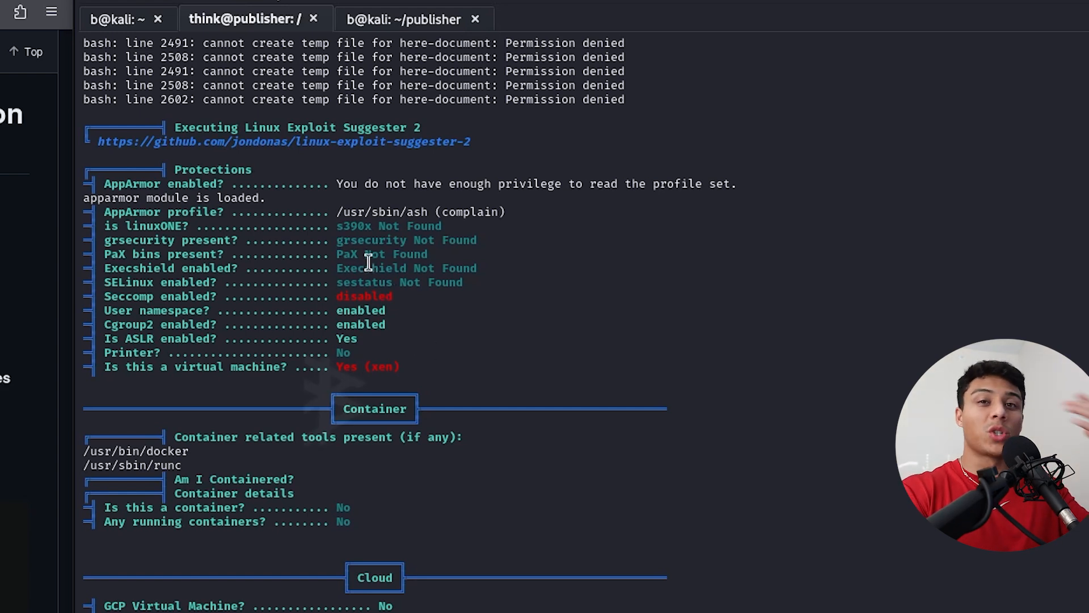
mouse_move(361, 274)
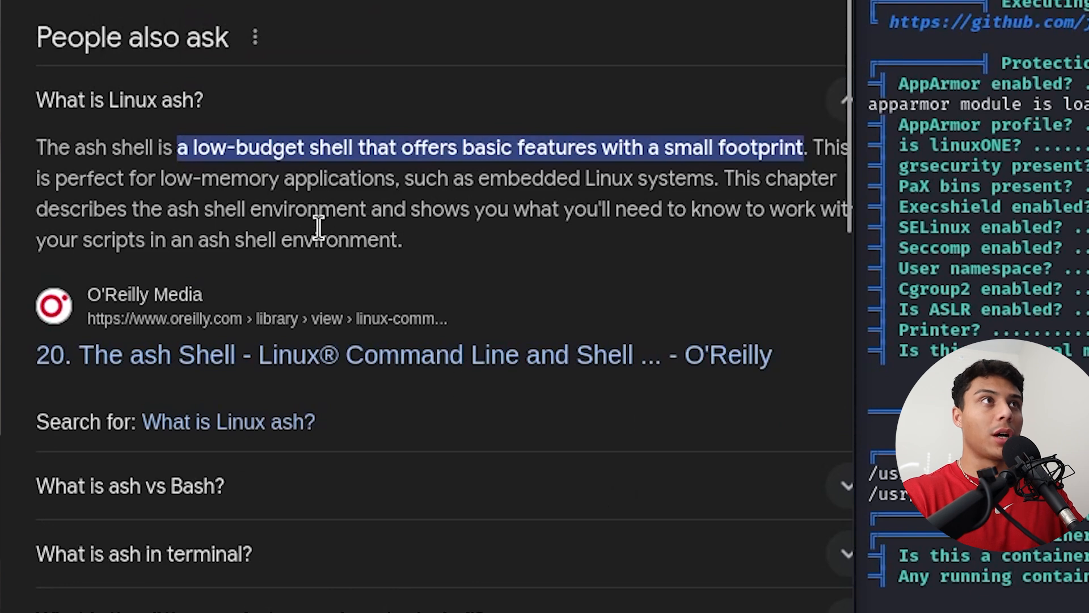
Step: Begin the aa-enabled AppArmor check in the terminal
type("aa-enabled")
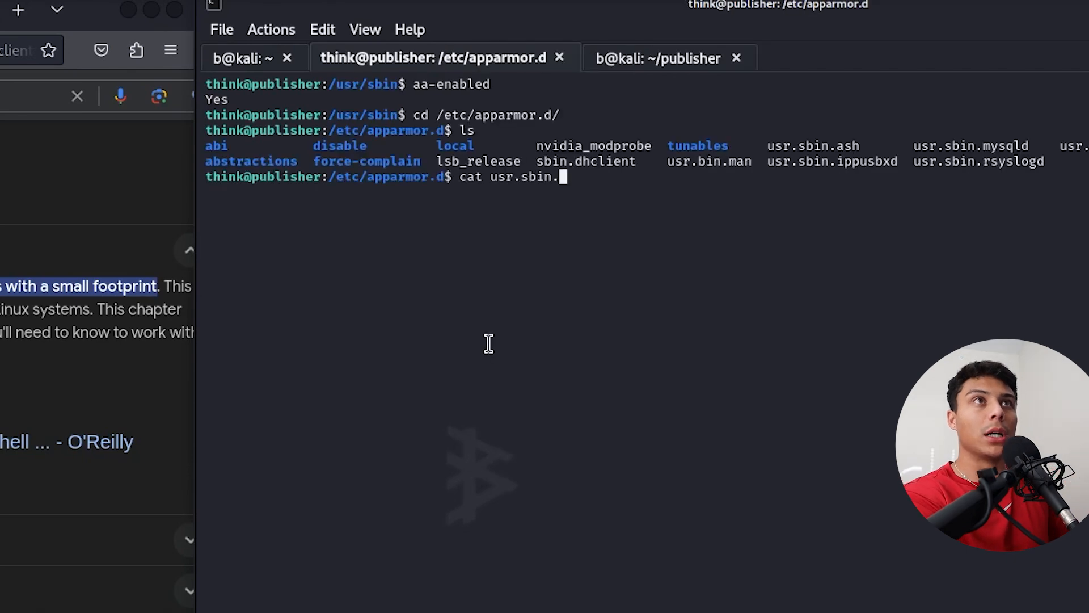
Step: Display the usr.sbin.ash AppArmor profile and highlight its name
type("ash")
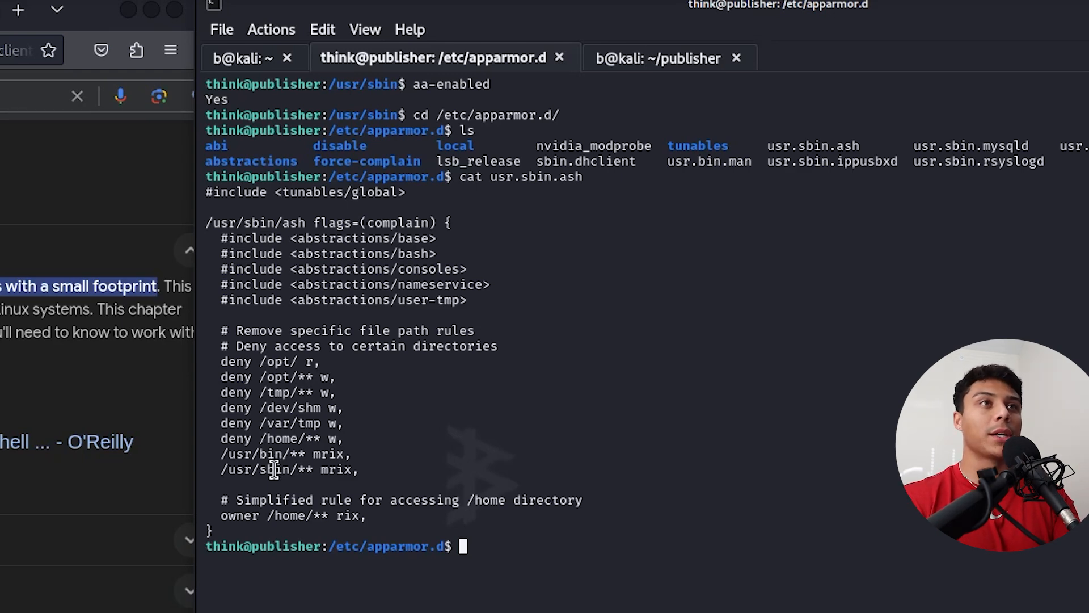
double_click(267, 361)
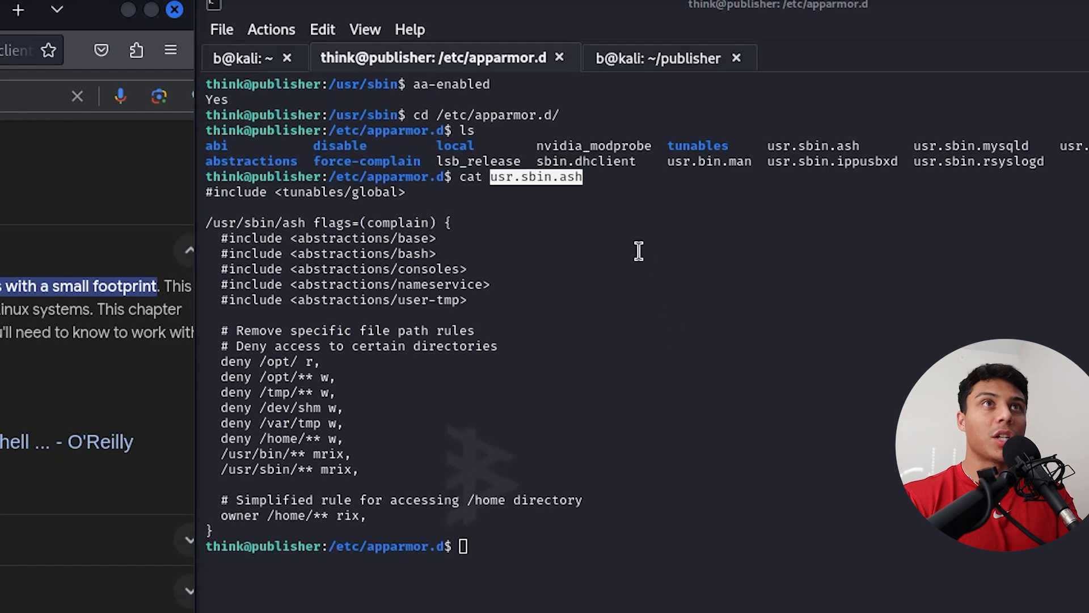
mouse_move(556, 251)
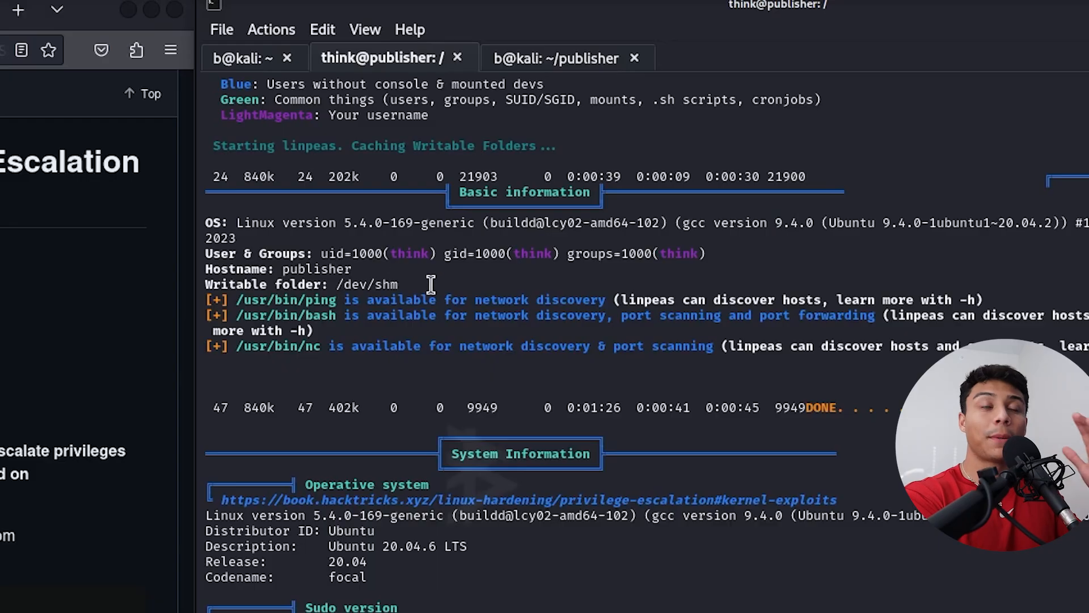
Step: Write shell.sh launching /bin/bash -ip in writable /dev/shm and save it
double_click(368, 284)
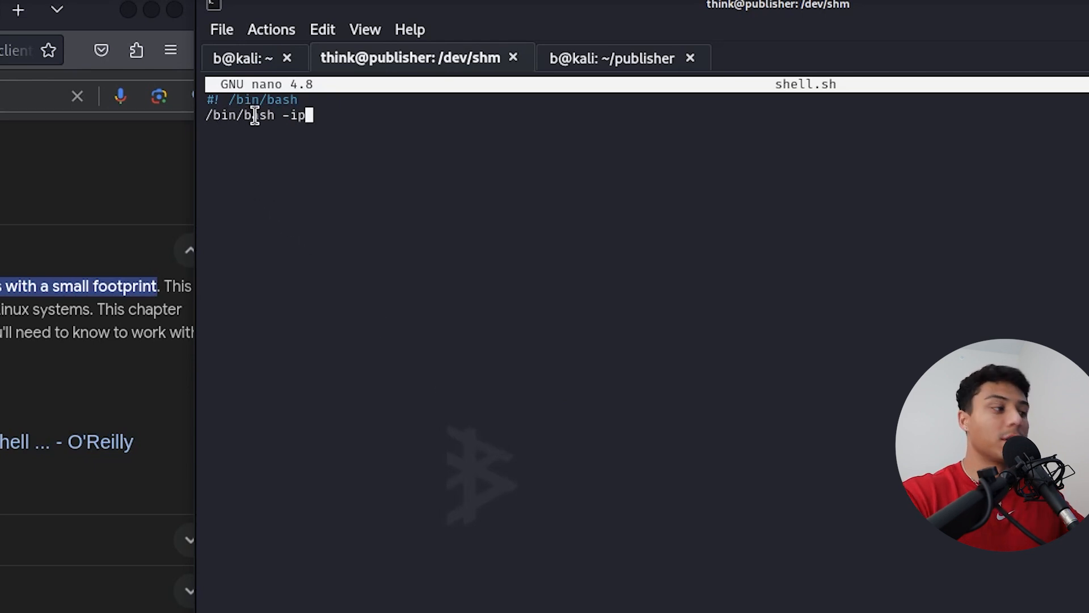
key("ctrl+x")
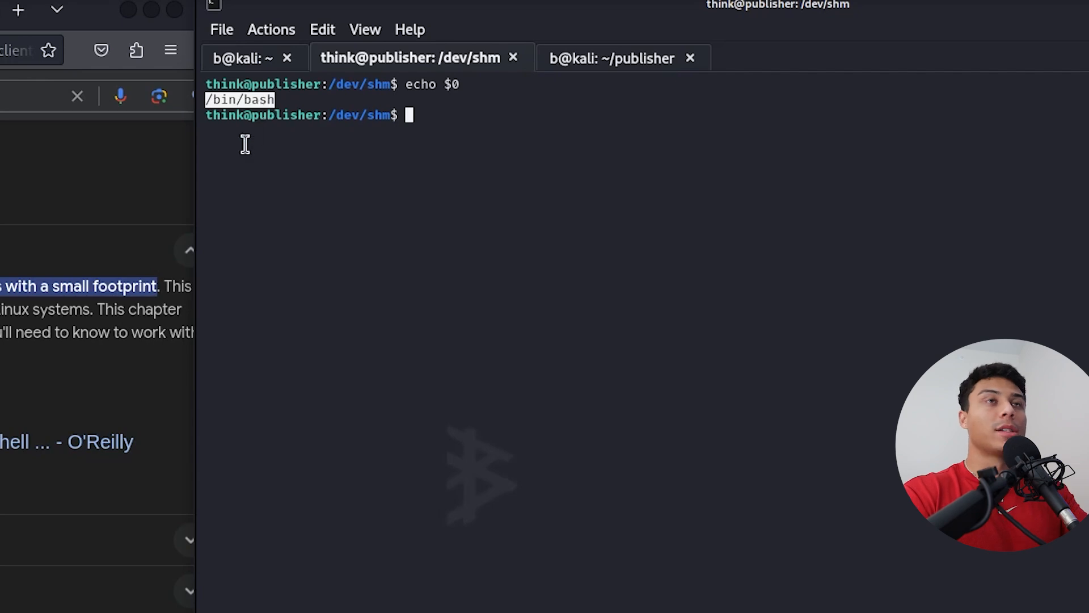
mouse_move(275, 136)
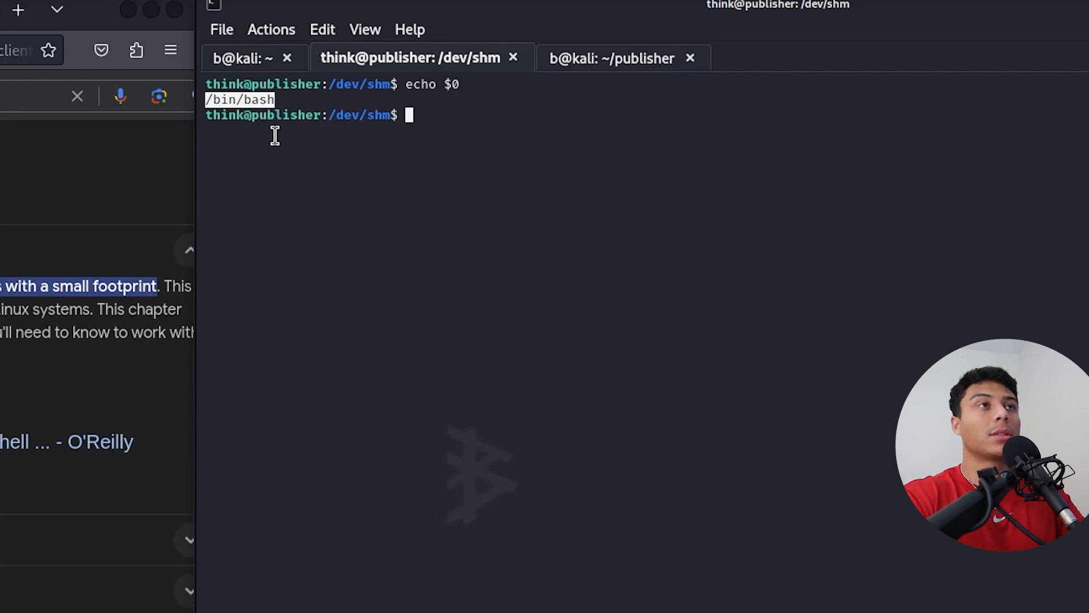
Step: Run the root-owned SUID file search and highlight /usr/sbin/run_container in the results
key("Return")
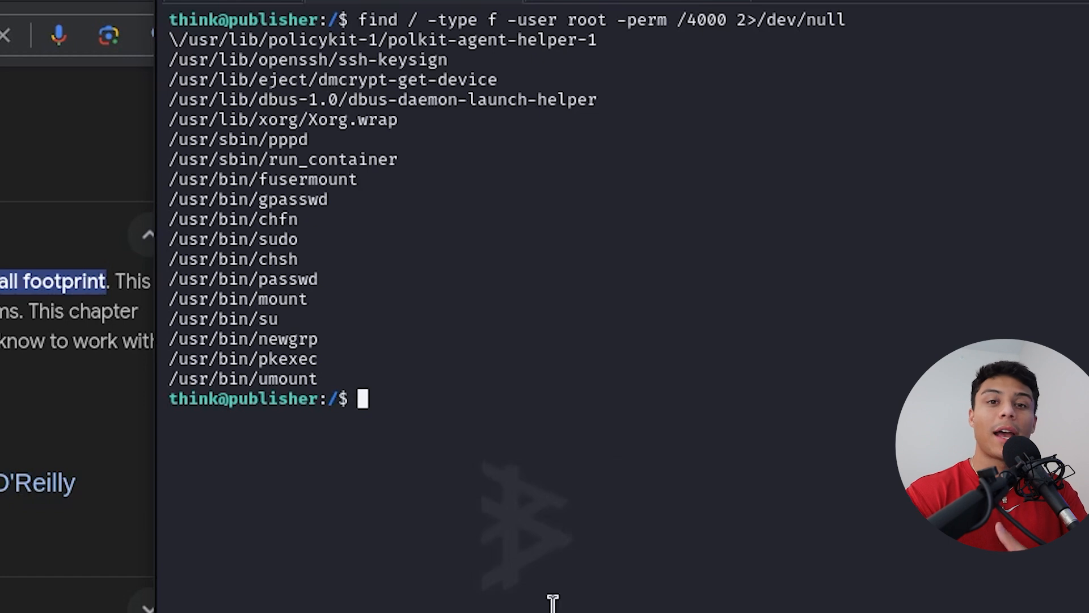
double_click(283, 158)
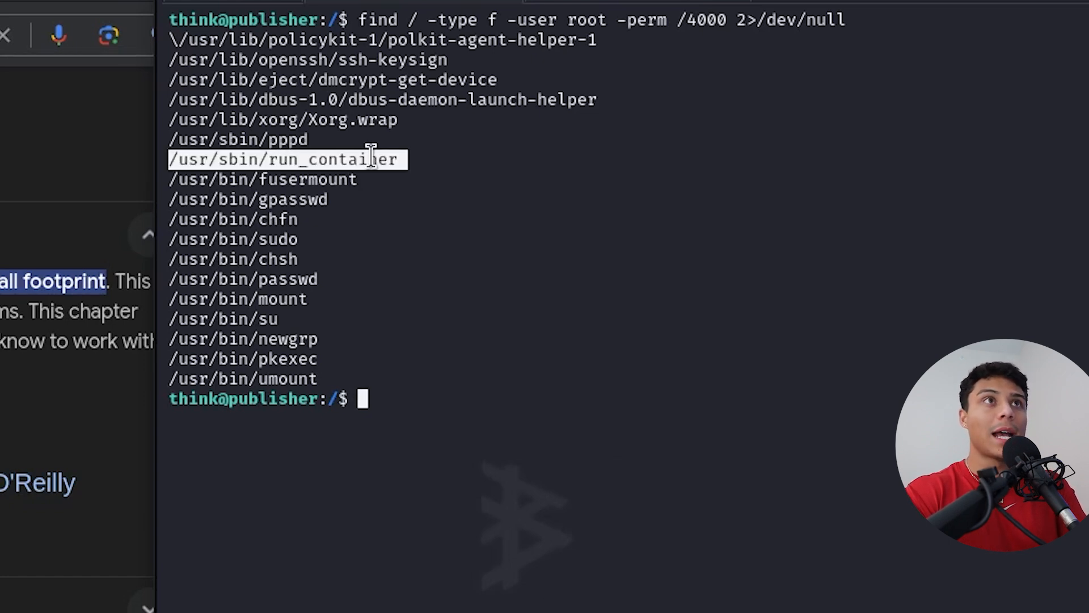
mouse_move(278, 183)
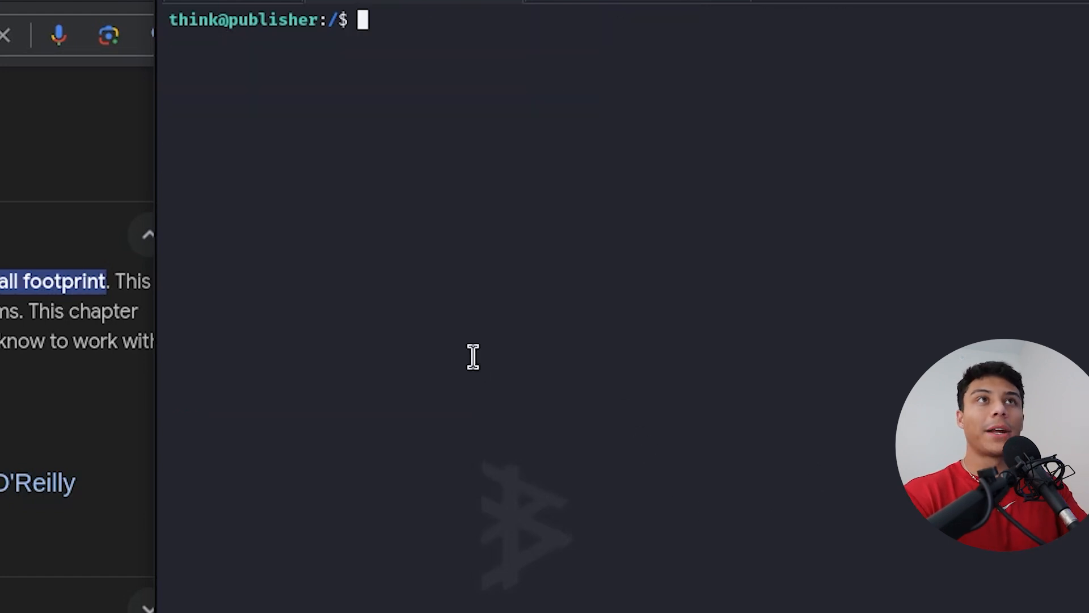
Step: Run strings on /usr/sbin/run_container and scroll to find /opt/run_container.sh
type("string")
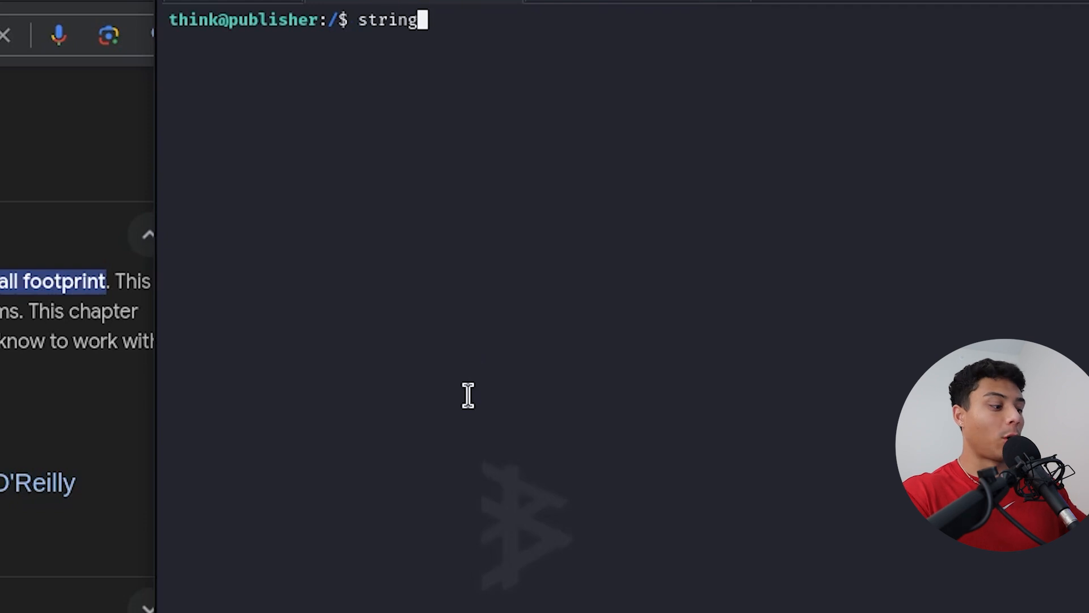
type("s")
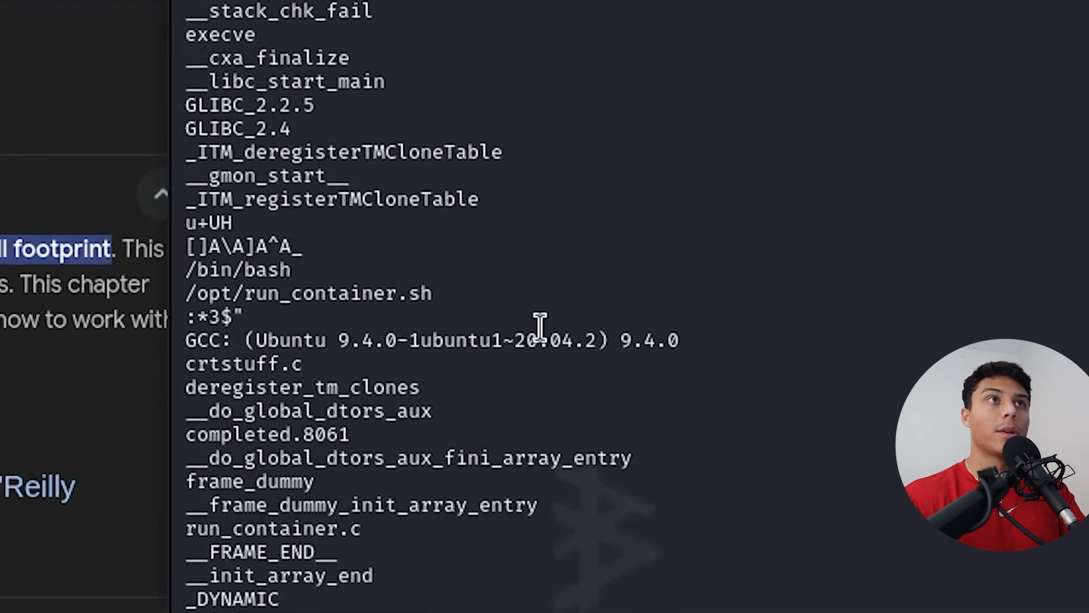
scroll("down", 3)
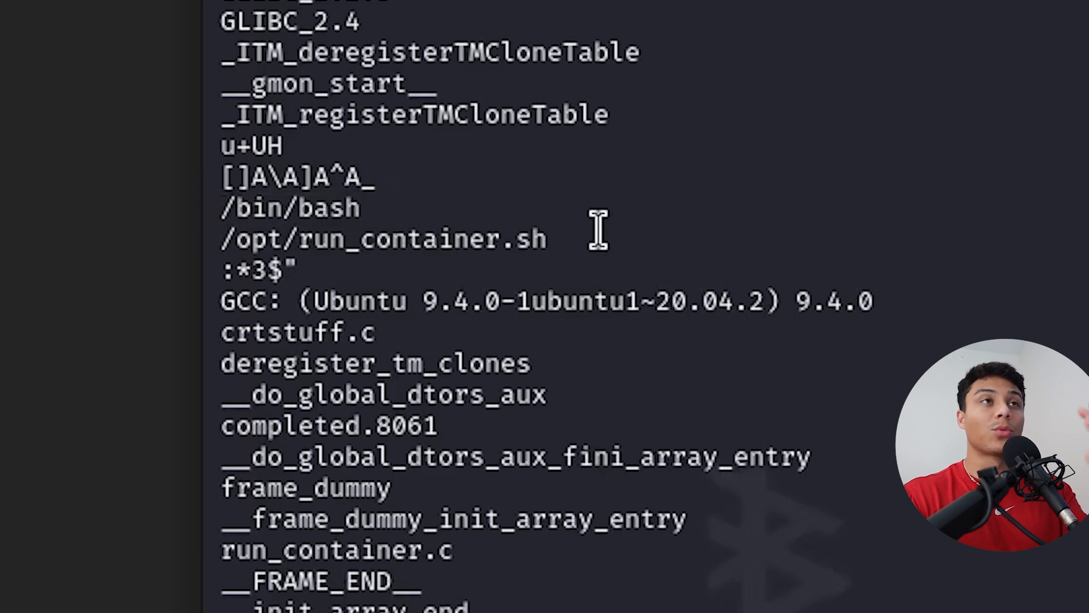
mouse_move(590, 236)
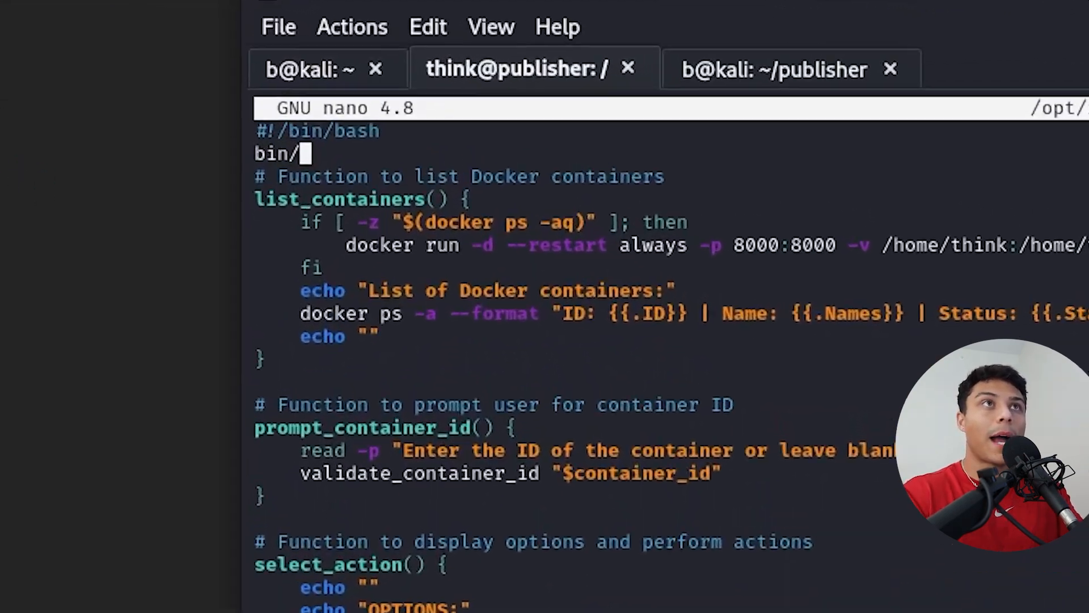
Step: Insert '/bin/bash -ip' into /opt/run_container.sh
type("bash -ip")
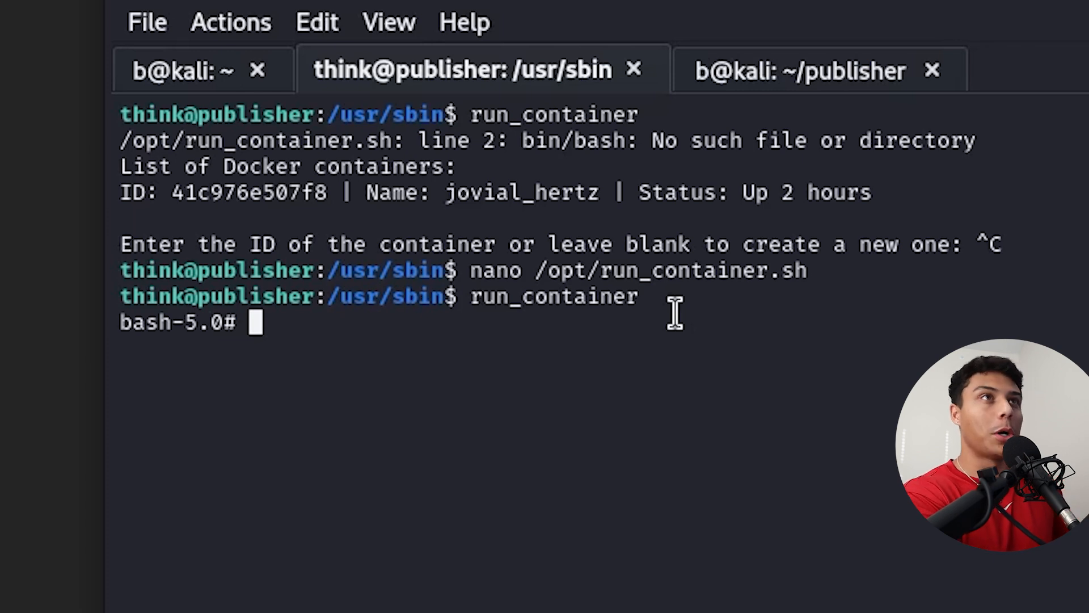
Step: Confirm the shell is root with whoami, then read root.txt in /root
type("whoami")
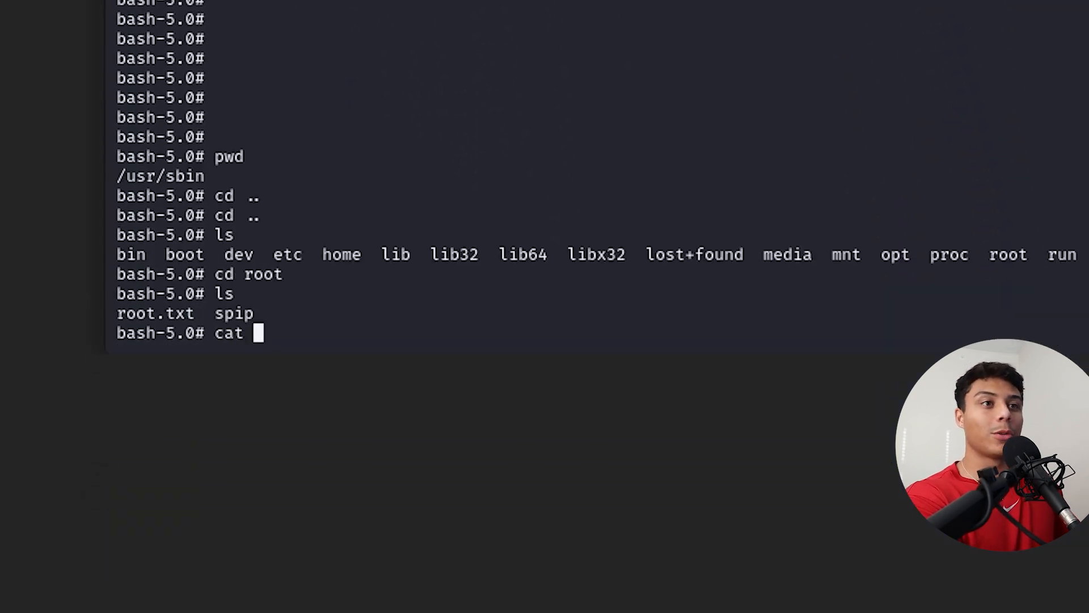
type("root.txc")
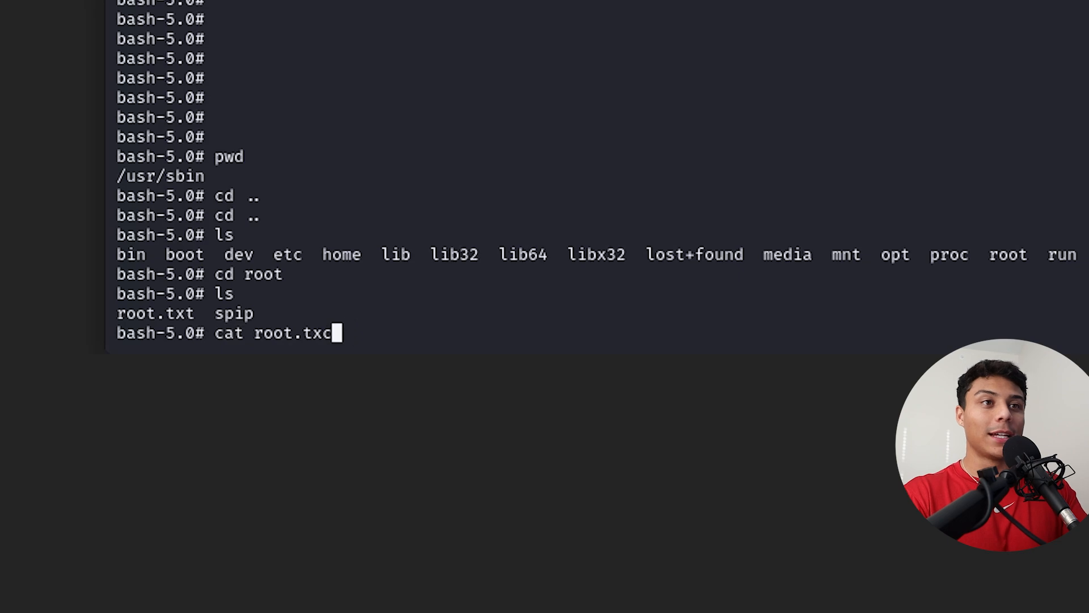